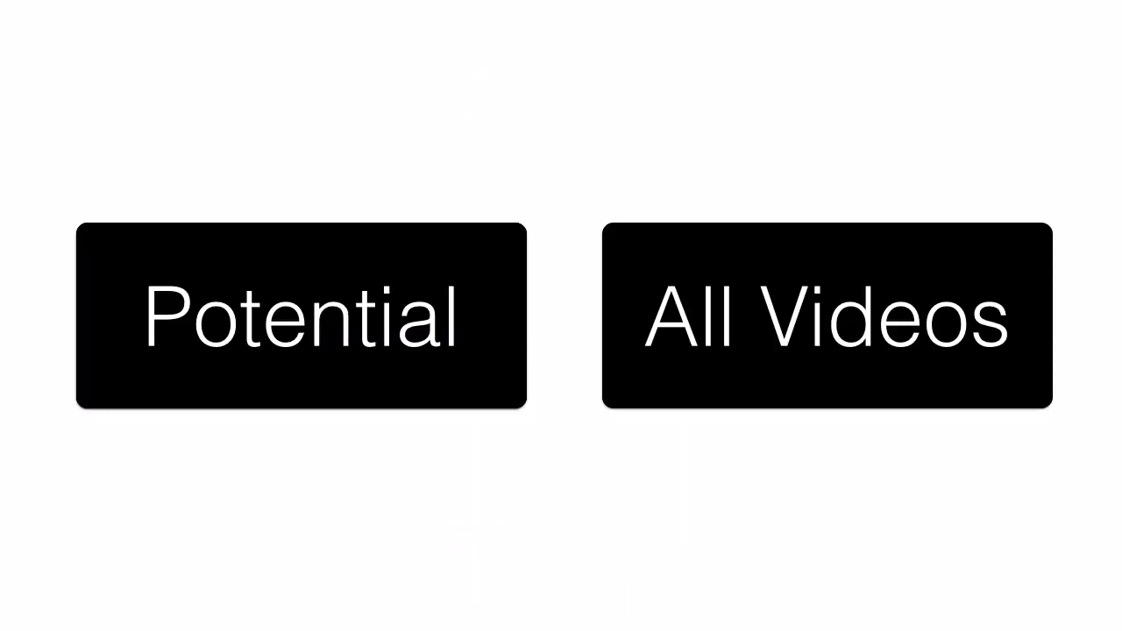
{"action": "mouse_move", "coordinate": [460, 394]}
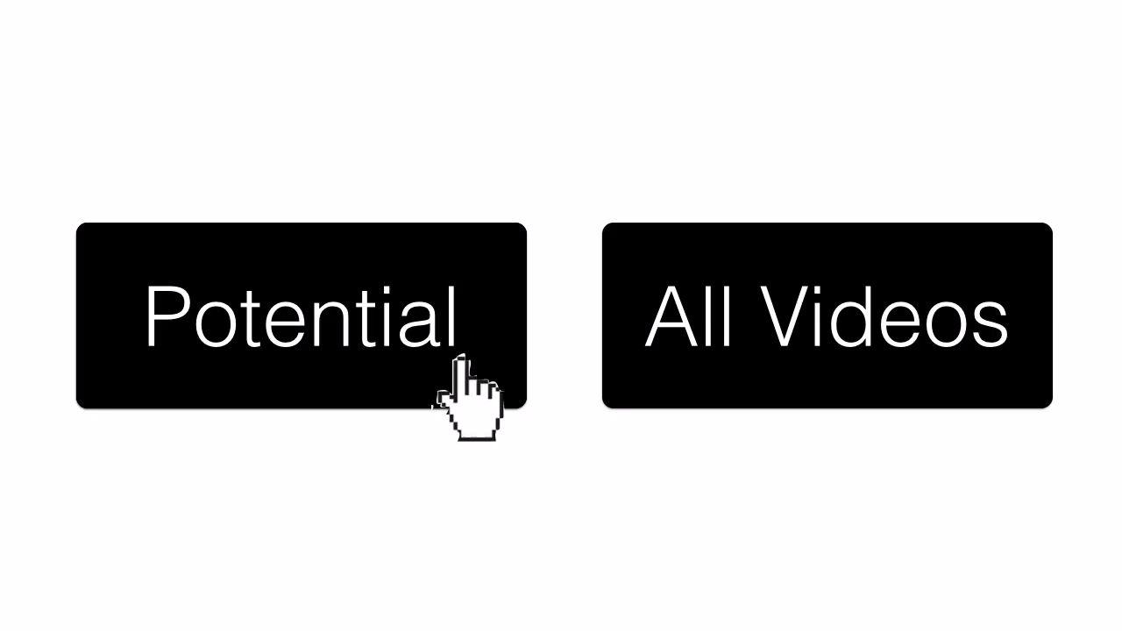
{"action": "mouse_move", "coordinate": [750, 399]}
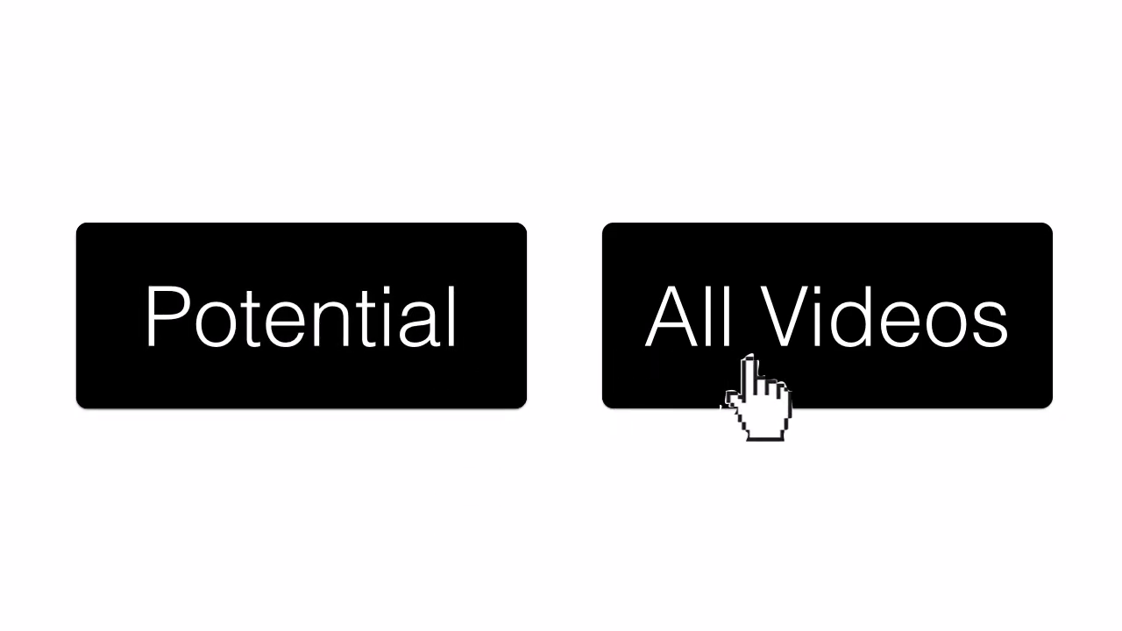
{"action": "mouse_move", "coordinate": [1017, 385]}
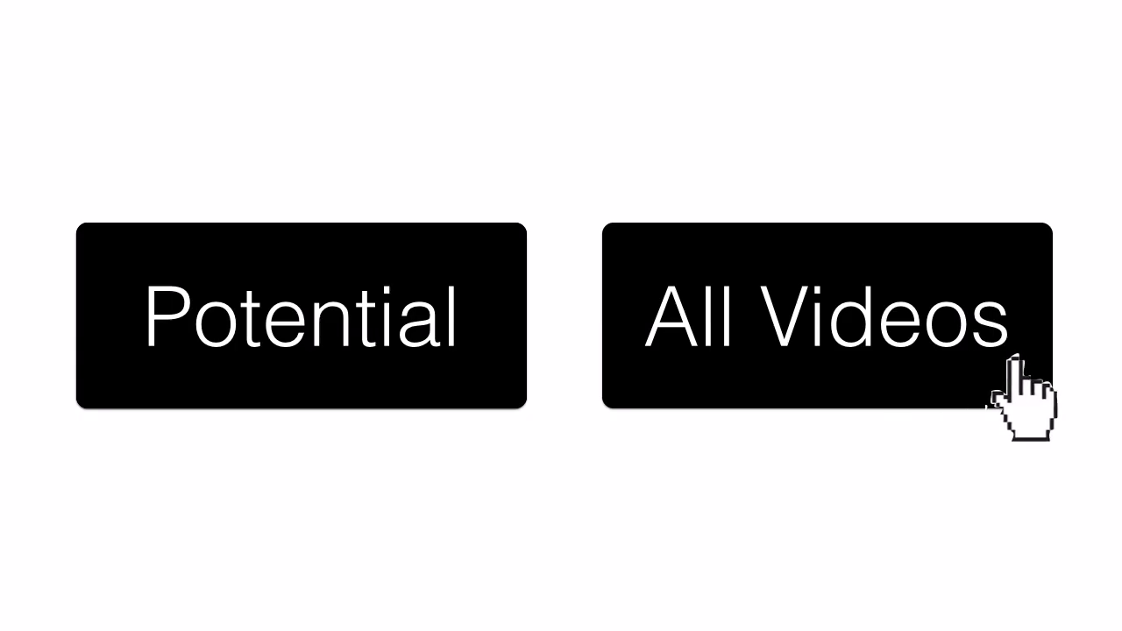